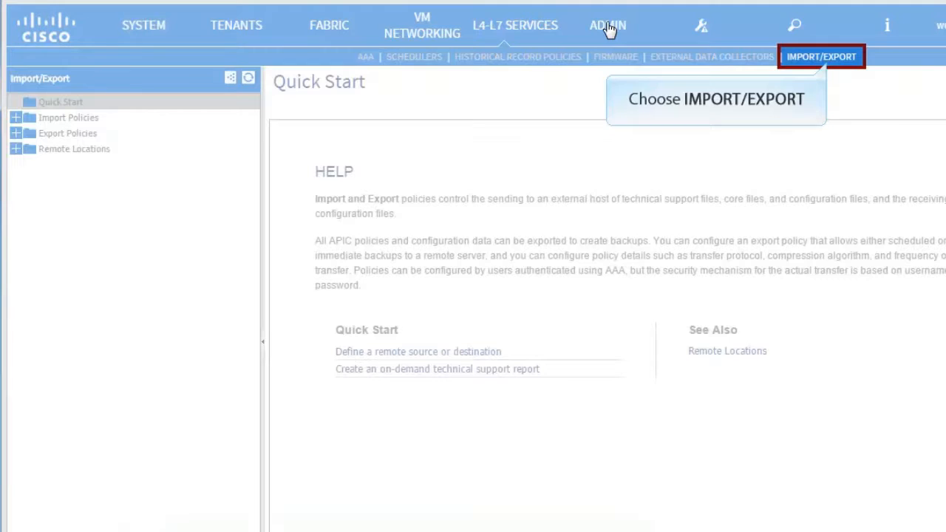
Go to Admin > Import/Export in Cisco APIC
click(821, 56)
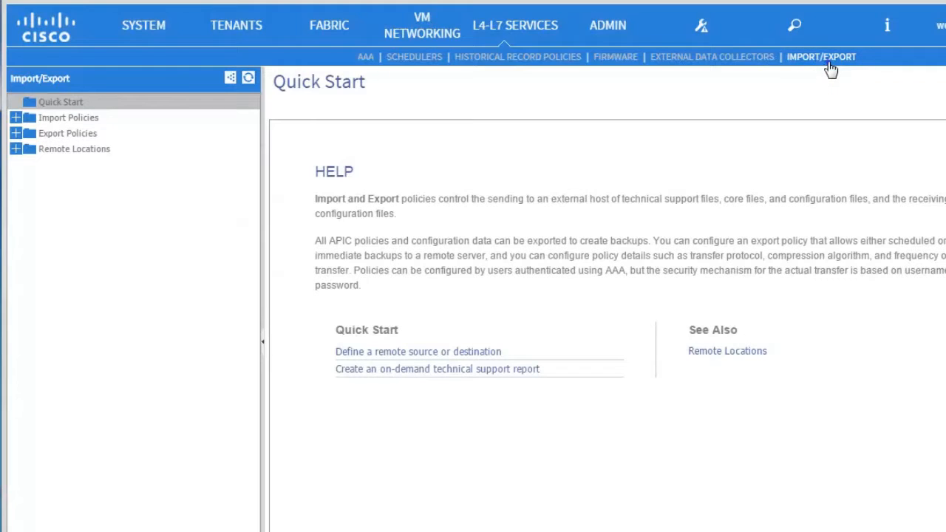
click(608, 25)
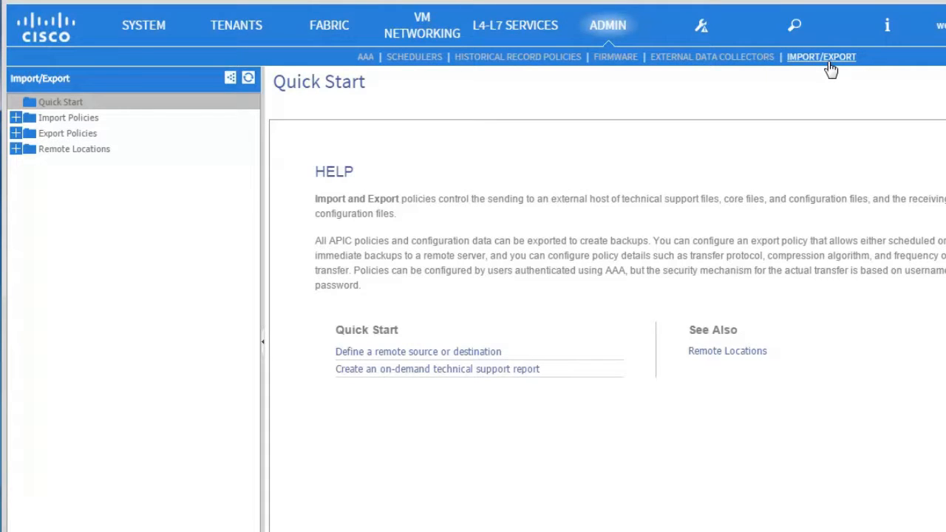
mouse_move(17, 133)
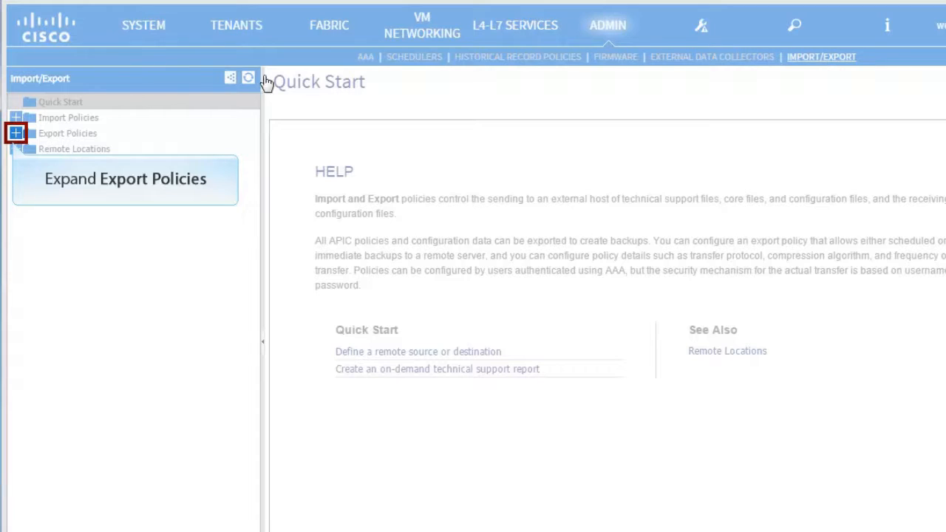
Expand Export Policies > On-demand TechSupport and start creating a new on-demand TechSupport policy
click(15, 133)
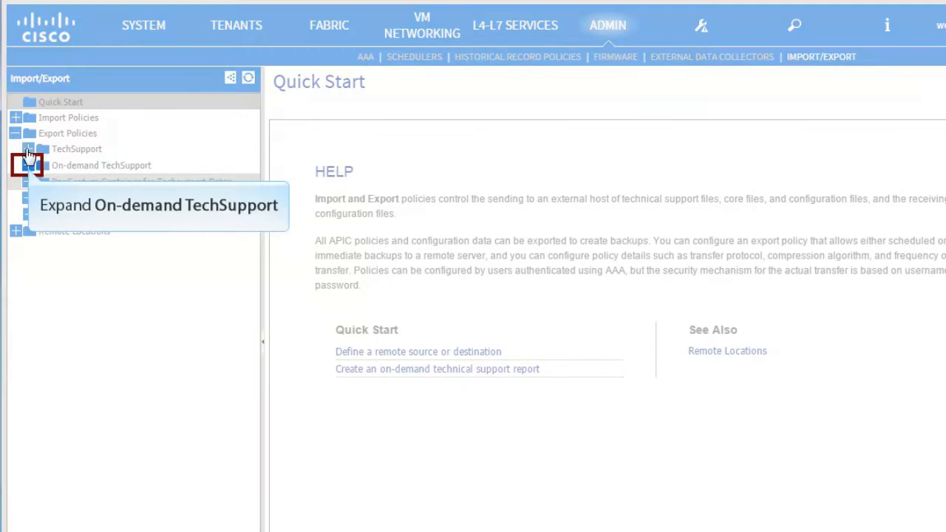
click(29, 165)
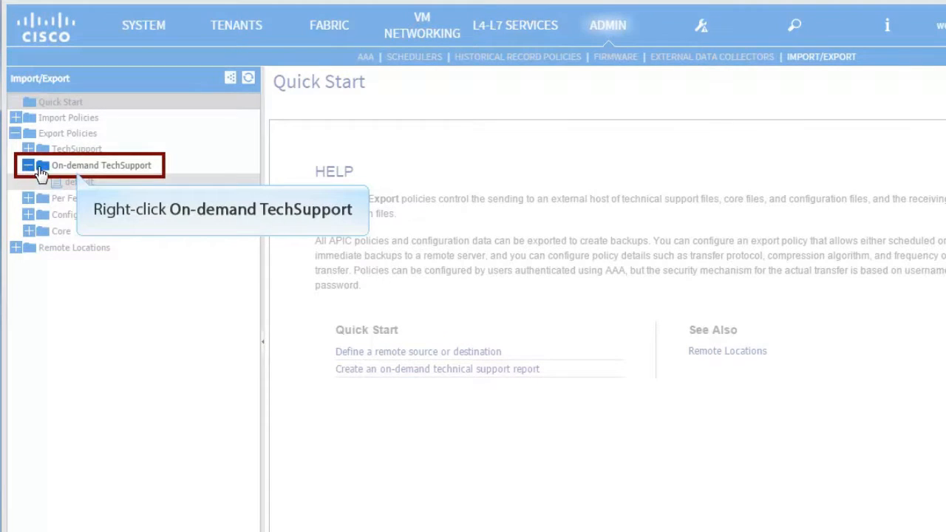
right_click(101, 165)
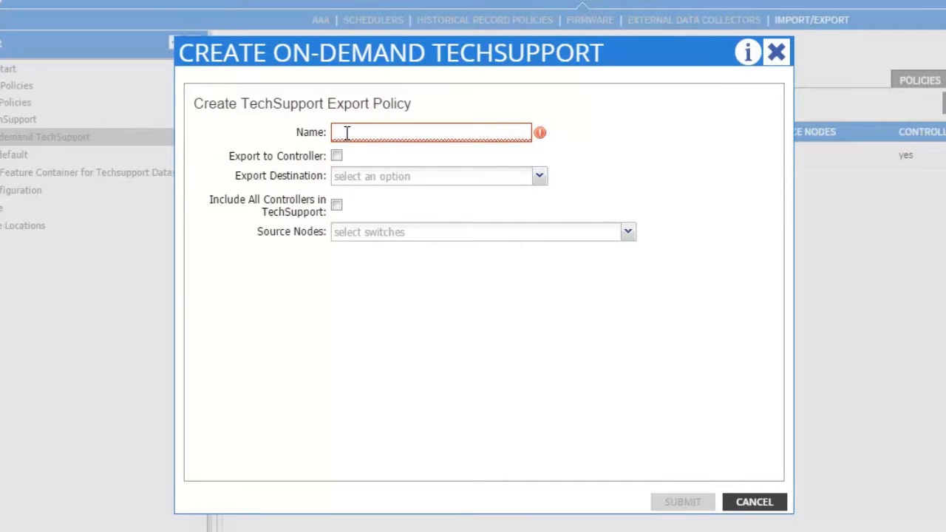
Enter the policy name ondpol1 and pick location1 as export destination
click(433, 132)
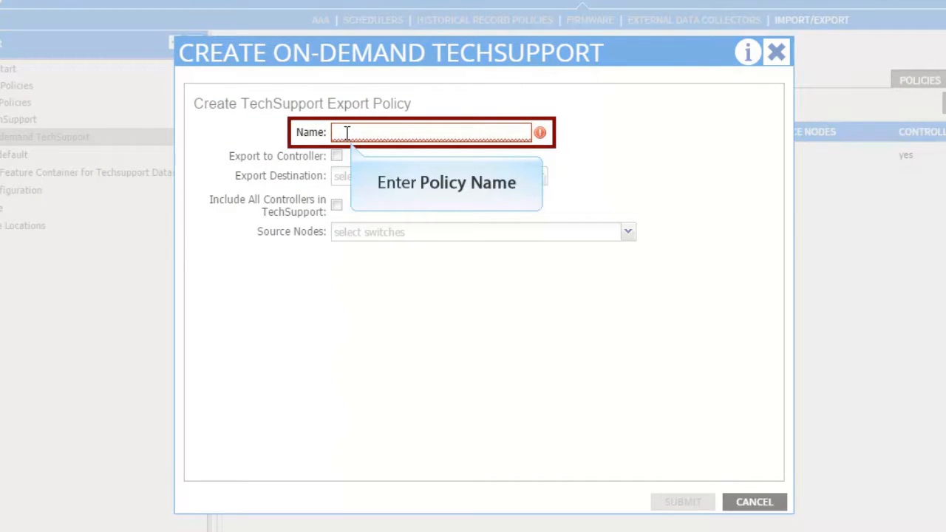
text(ondpol1)
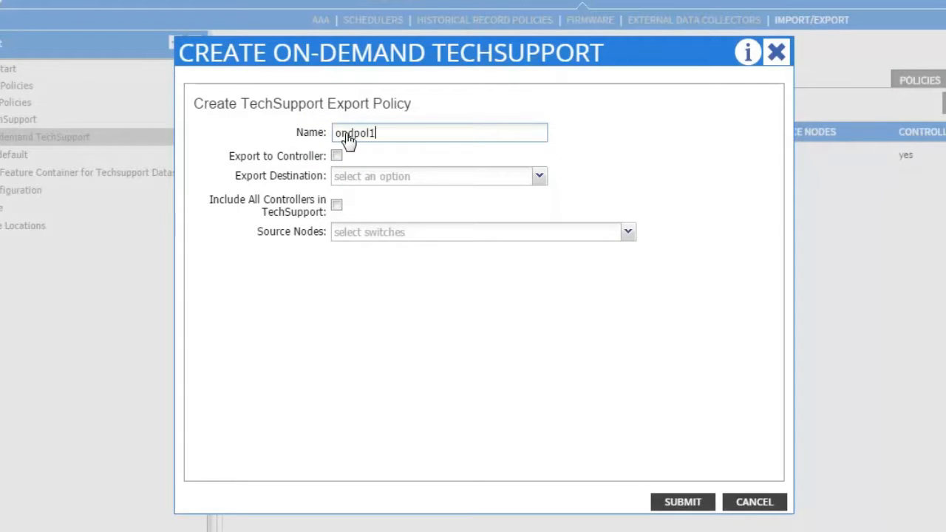
mouse_move(367, 181)
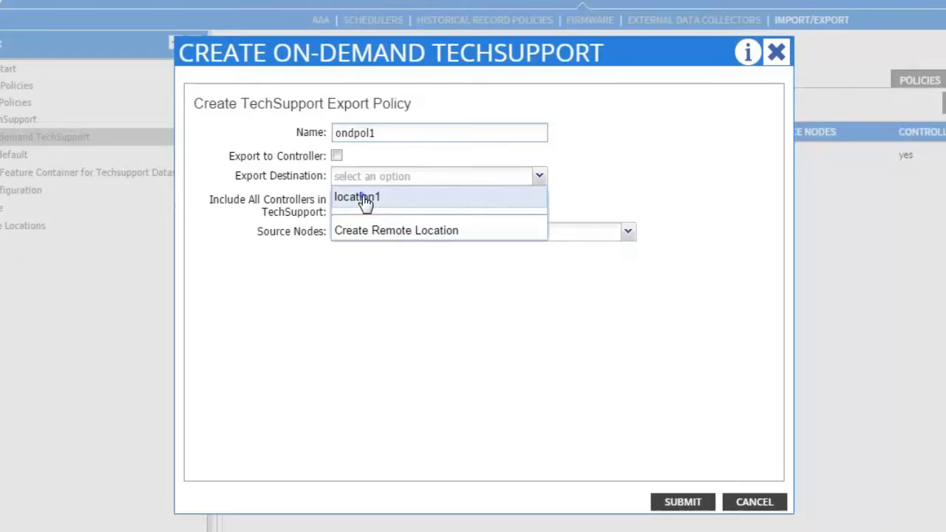
click(356, 197)
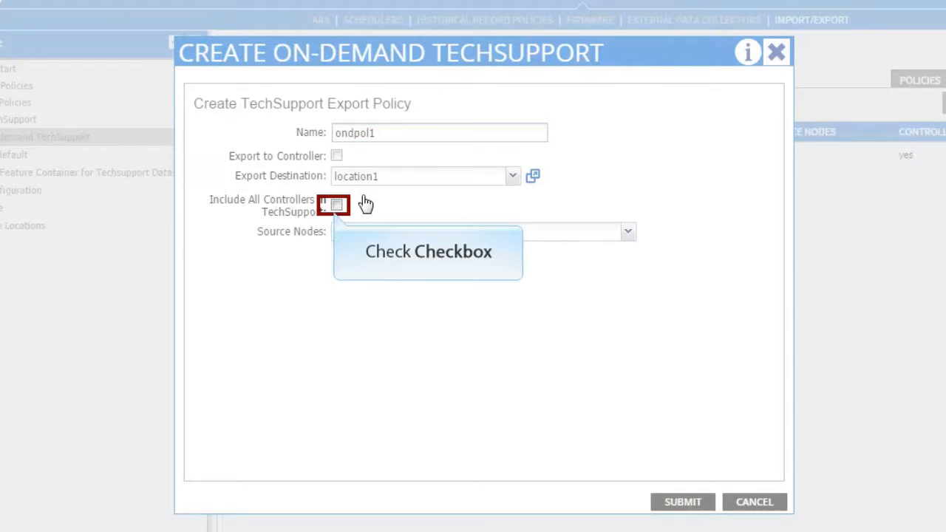
Include all controllers, select source nodes 101, 102 and 103, and submit ondpol1
click(336, 205)
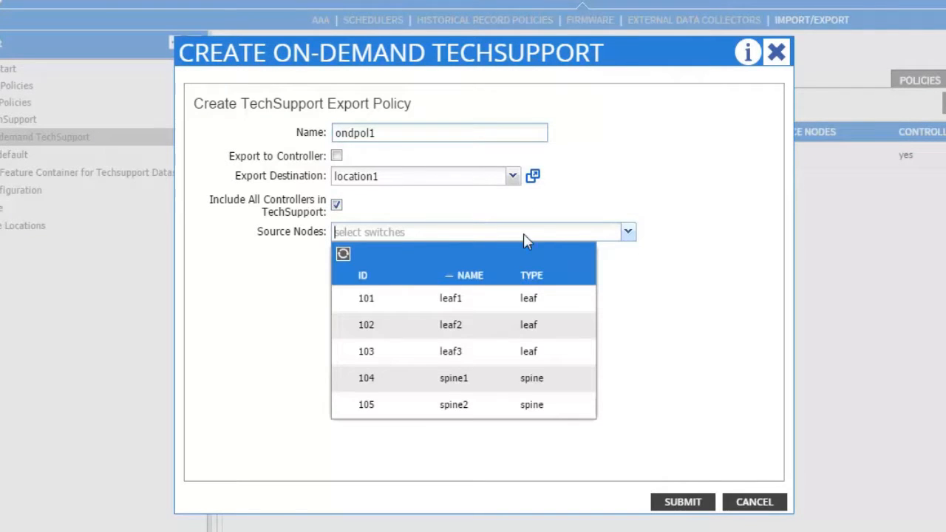
click(341, 324)
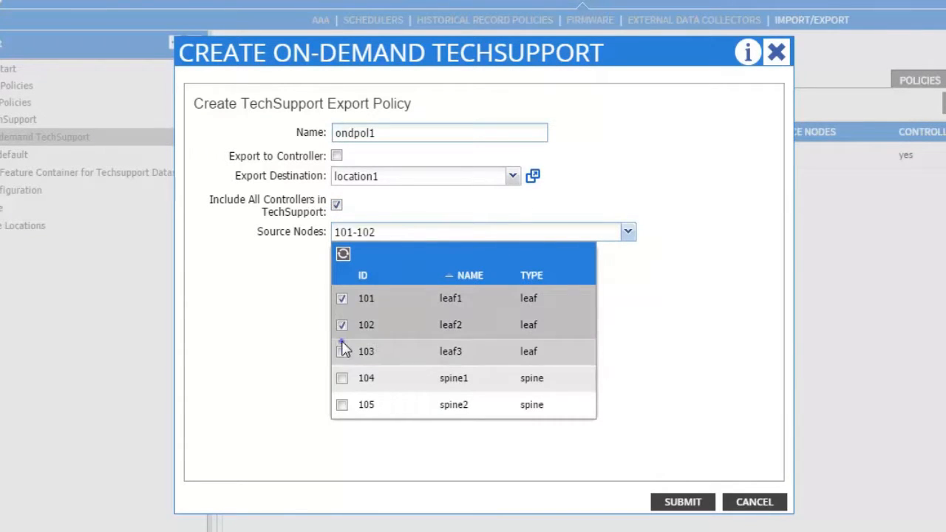
click(341, 351)
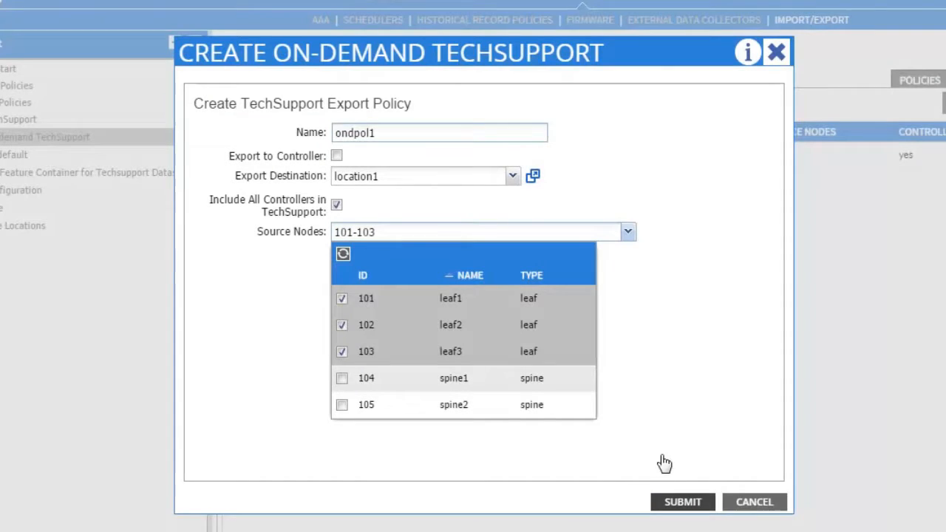
click(681, 502)
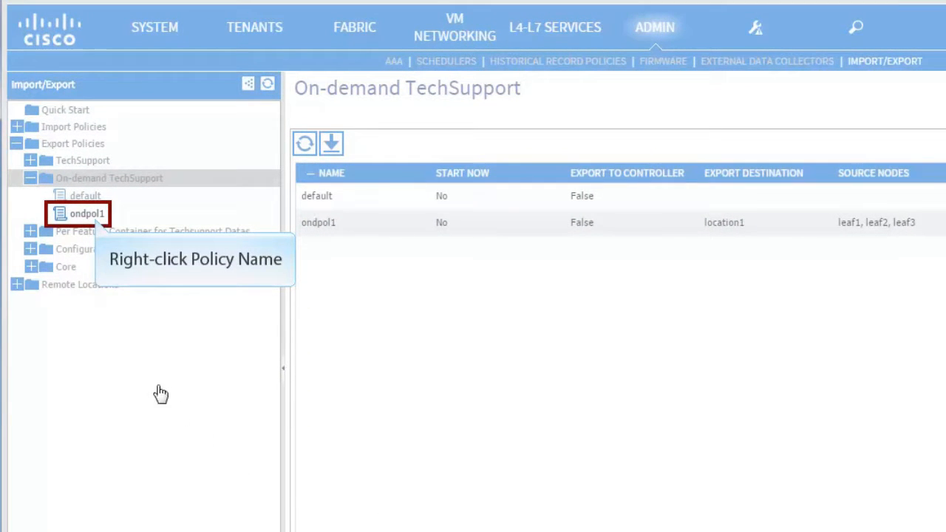
Collect tech supports for ondpol1, confirm, and view the Operational tab status
right_click(86, 213)
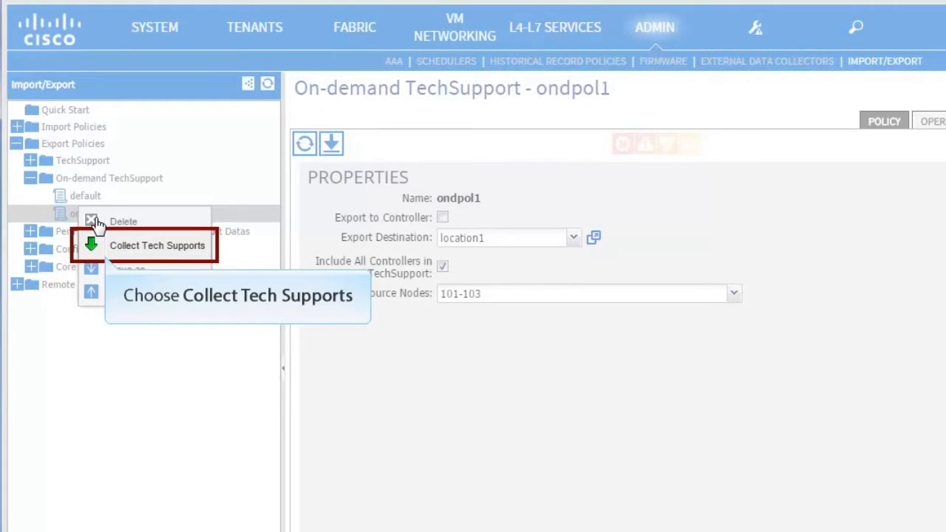
click(157, 245)
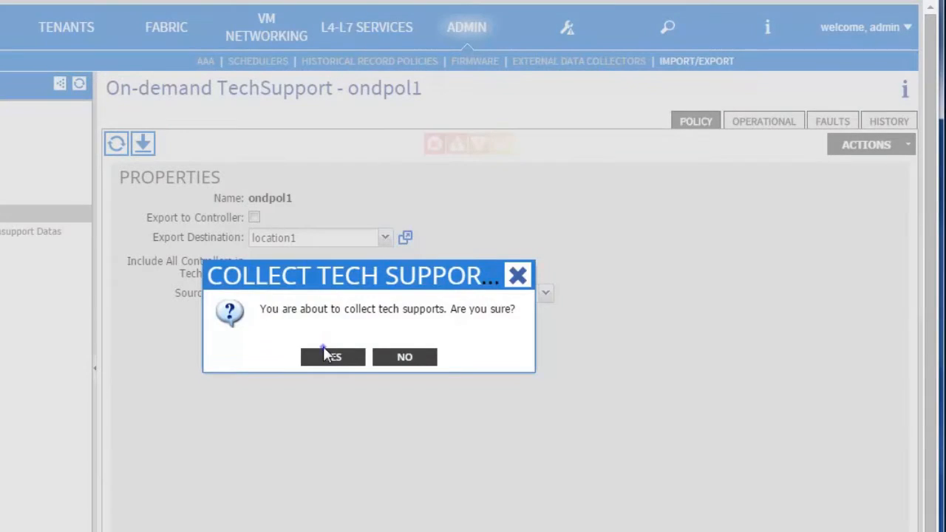
click(332, 356)
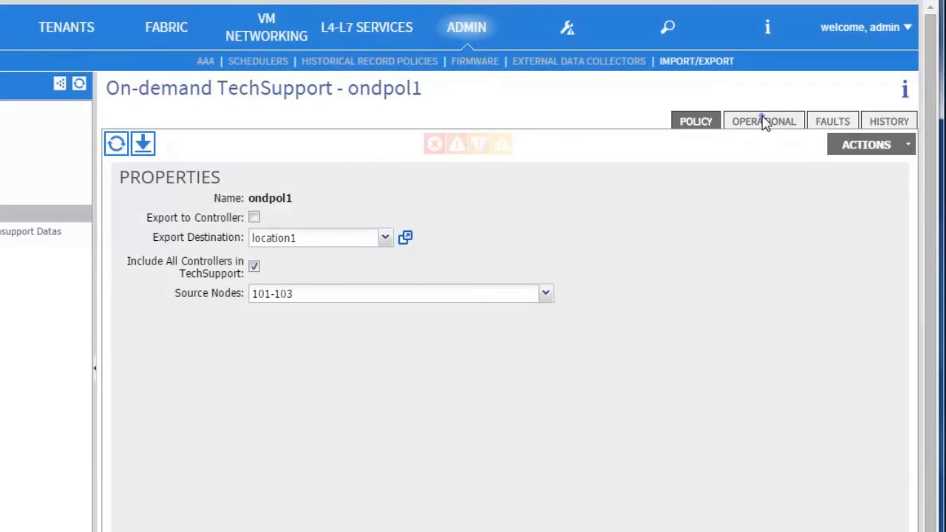
click(763, 121)
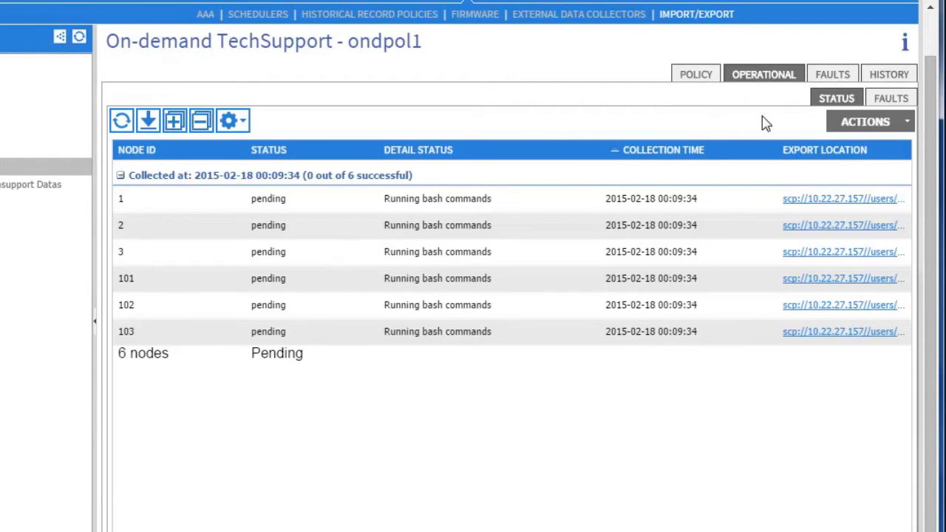